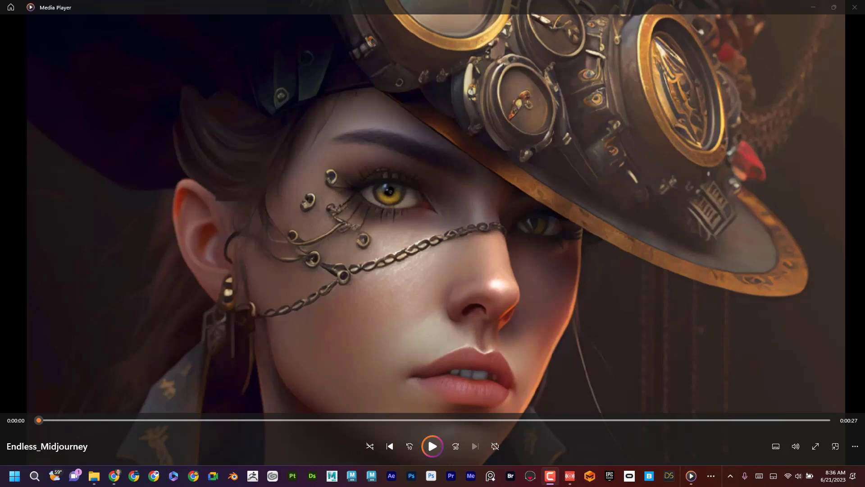
Step: Play the intro video before the Endless Paper App Store page comes up
{"action": "left_click", "coordinate": [432, 446]}
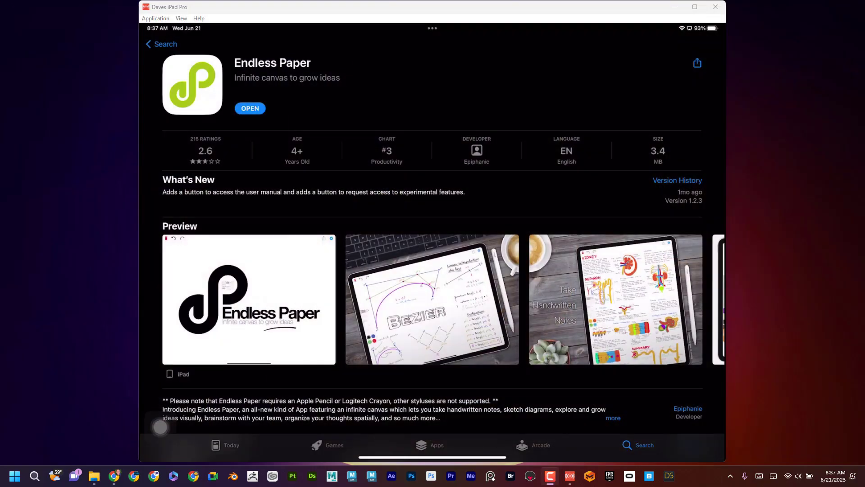
Step: Maximize the browser, scroll the Midjourney feed and open the creepy skeleton zombie image
{"action": "left_click", "coordinate": [113, 475]}
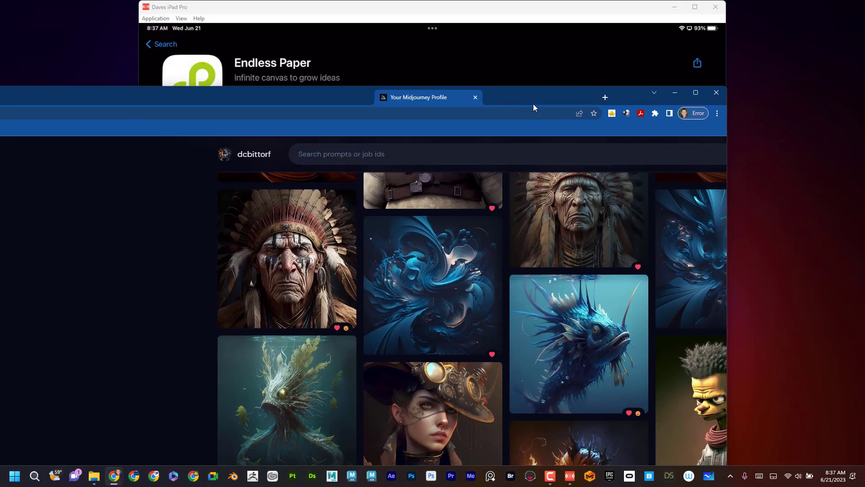
{"action": "left_click", "coordinate": [695, 92]}
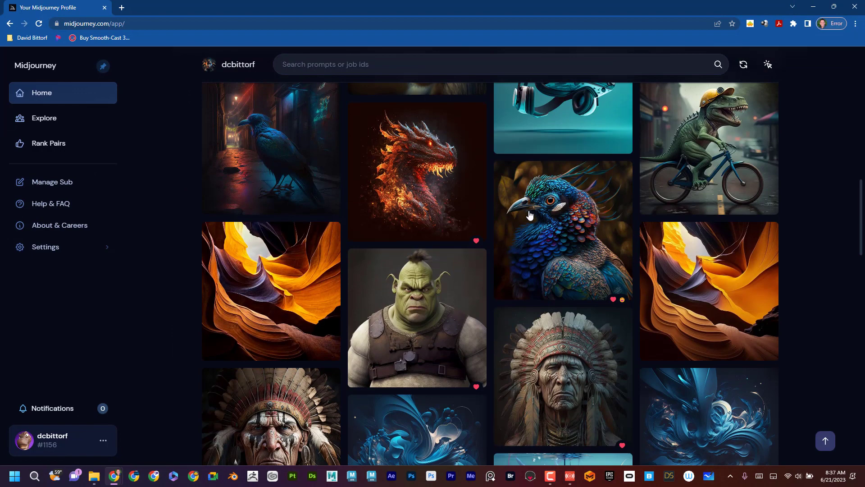
{"action": "mouse_move", "coordinate": [509, 201]}
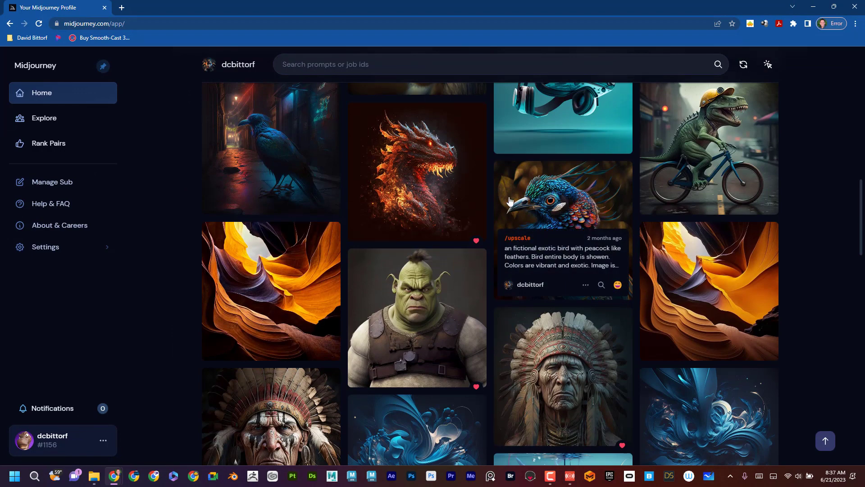
{"action": "scroll", "scroll_direction": "down", "scroll_amount": 3}
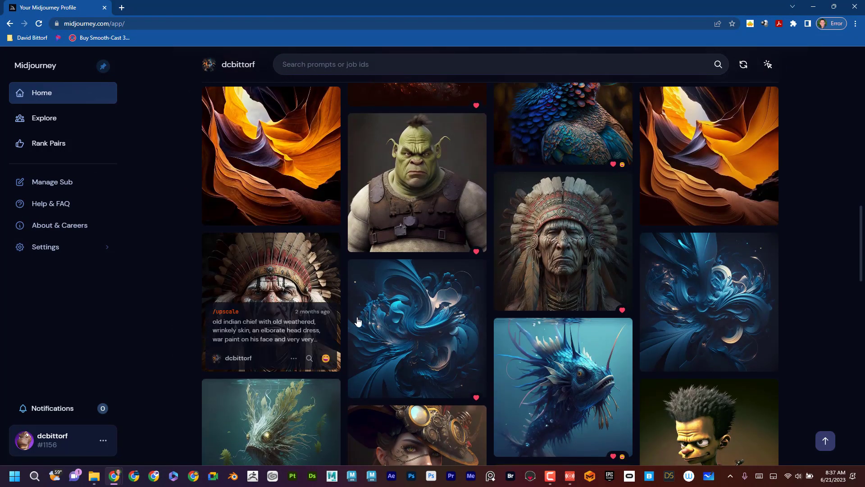
{"action": "scroll", "scroll_direction": "down", "scroll_amount": 3}
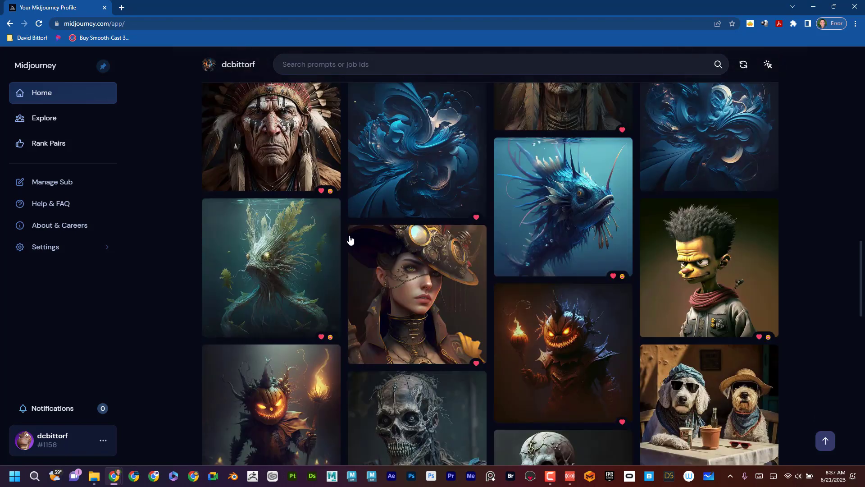
{"action": "scroll", "scroll_direction": "down", "scroll_amount": 3}
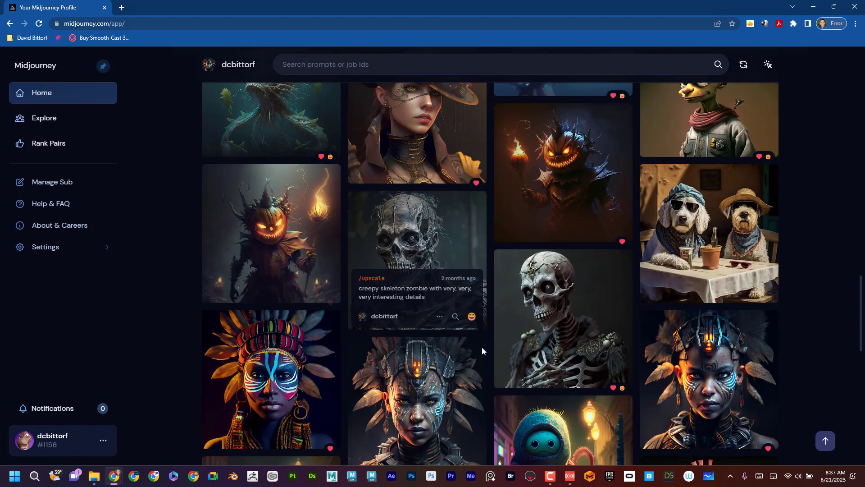
{"action": "scroll", "scroll_direction": "down", "scroll_amount": 3}
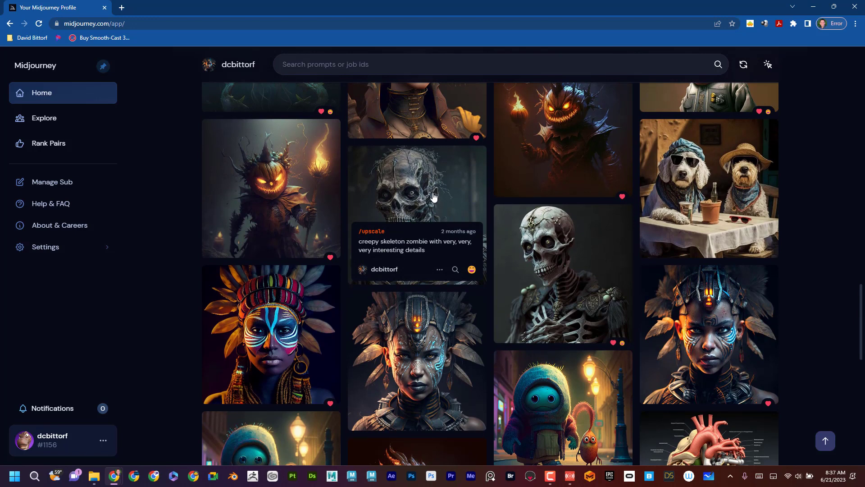
{"action": "left_click", "coordinate": [416, 182]}
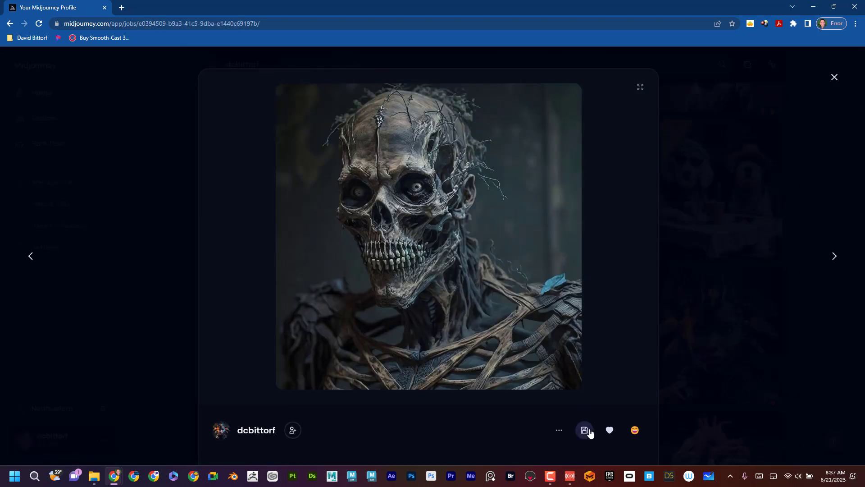
{"action": "mouse_move", "coordinate": [467, 283]}
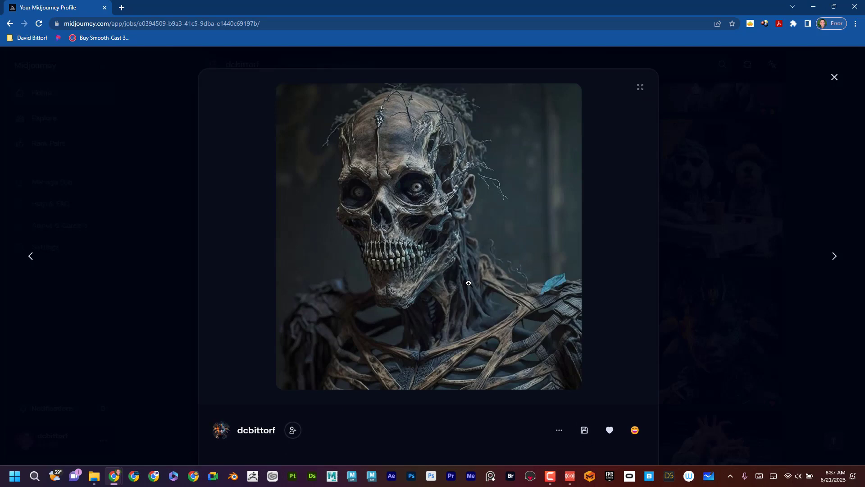
{"action": "mouse_move", "coordinate": [246, 249]}
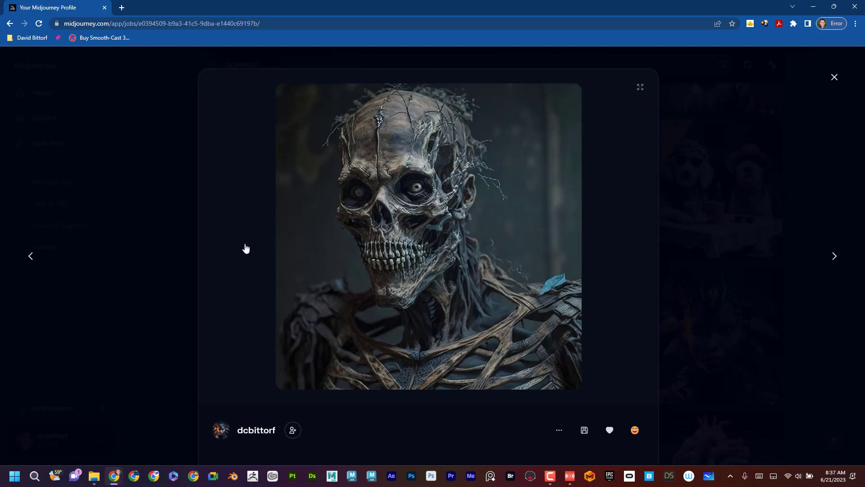
{"action": "mouse_move", "coordinate": [812, 7]}
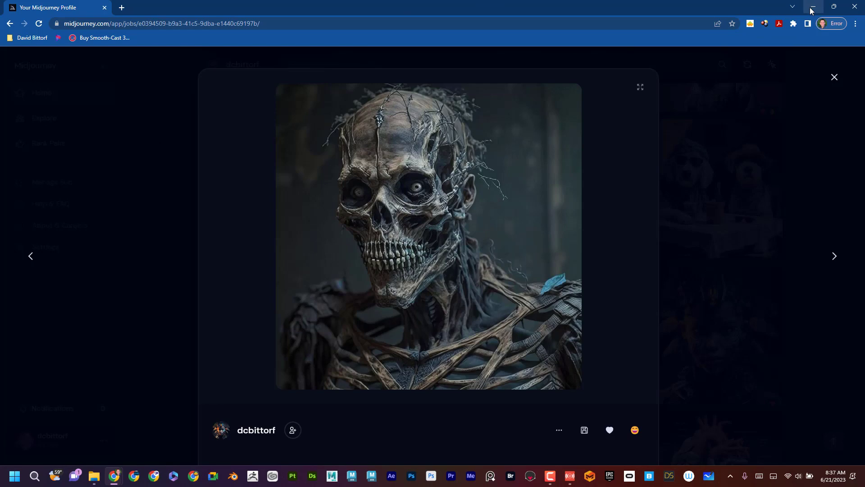
{"action": "mouse_move", "coordinate": [811, 10]}
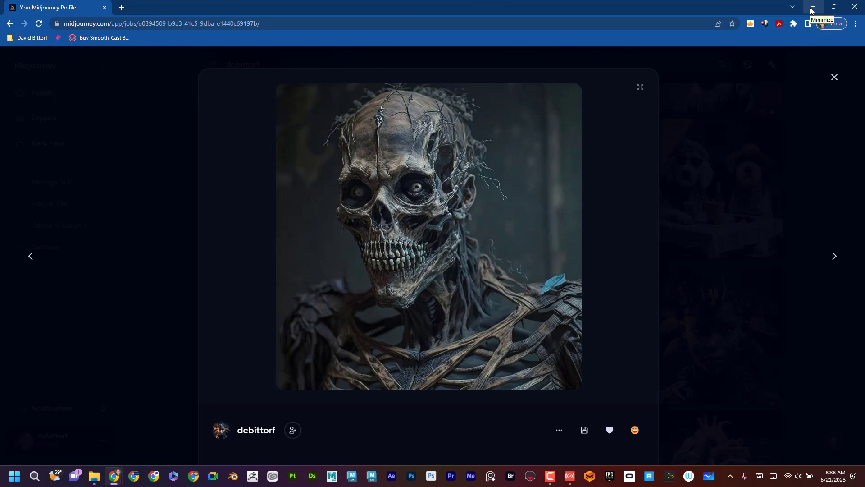
Step: Hide the browser so the mirrored iPad home screen is visible
{"action": "left_click", "coordinate": [812, 6]}
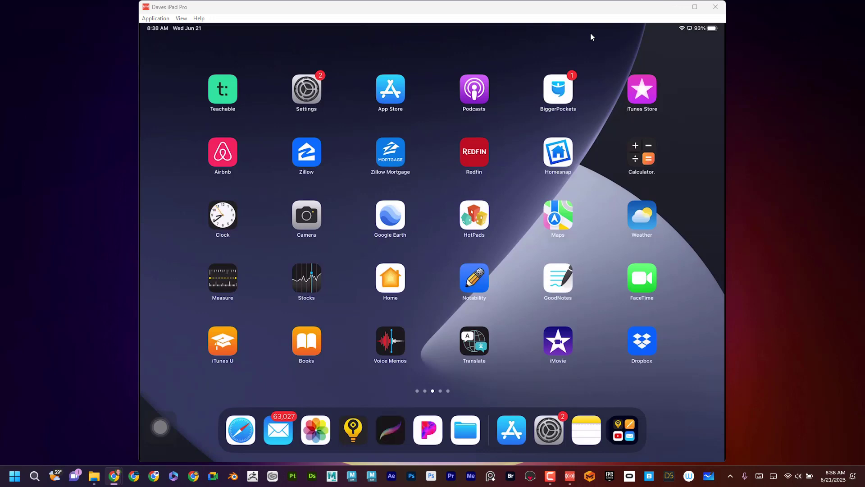
Step: Launch Procreate from the dock to show its artwork gallery
{"action": "left_click", "coordinate": [390, 429]}
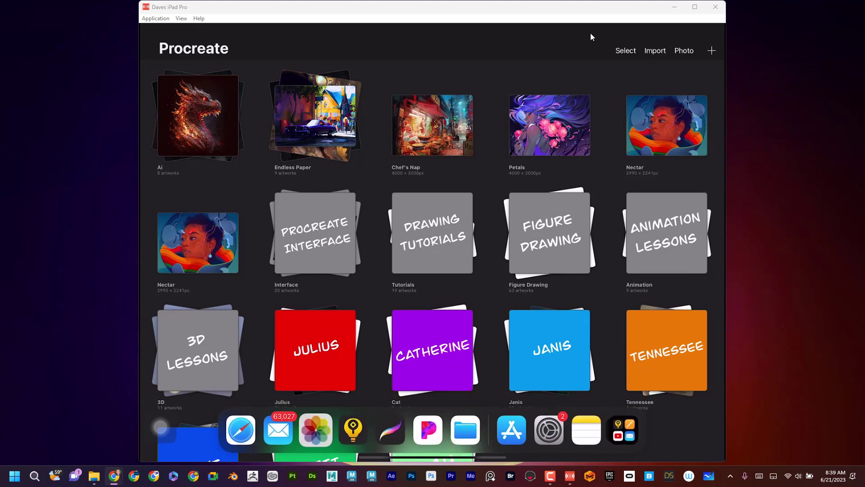
Step: Import images from Photos, delete the stray stack and open the Ai stack of eight Midjourney images
{"action": "left_click", "coordinate": [683, 51]}
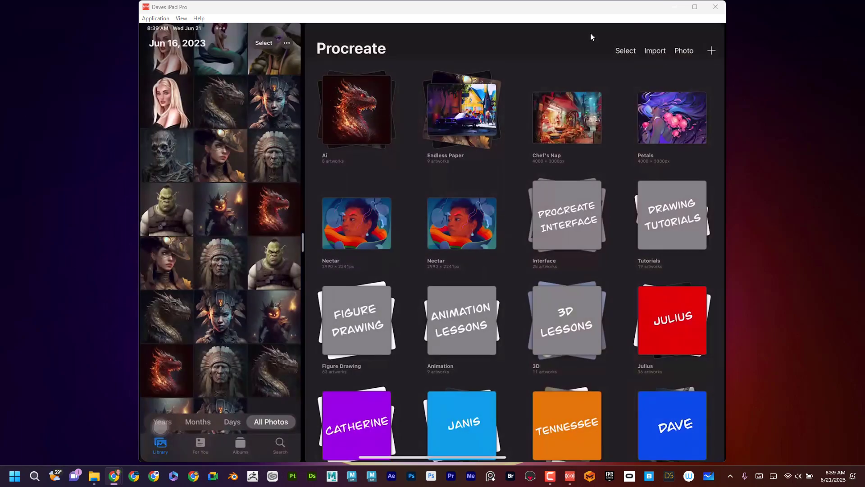
{"action": "scroll", "scroll_direction": "down", "scroll_amount": 3}
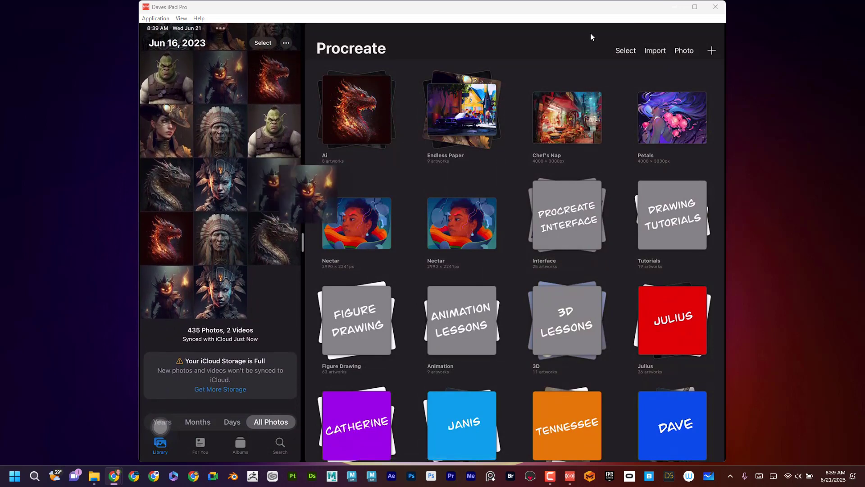
{"action": "left_click", "coordinate": [654, 50]}
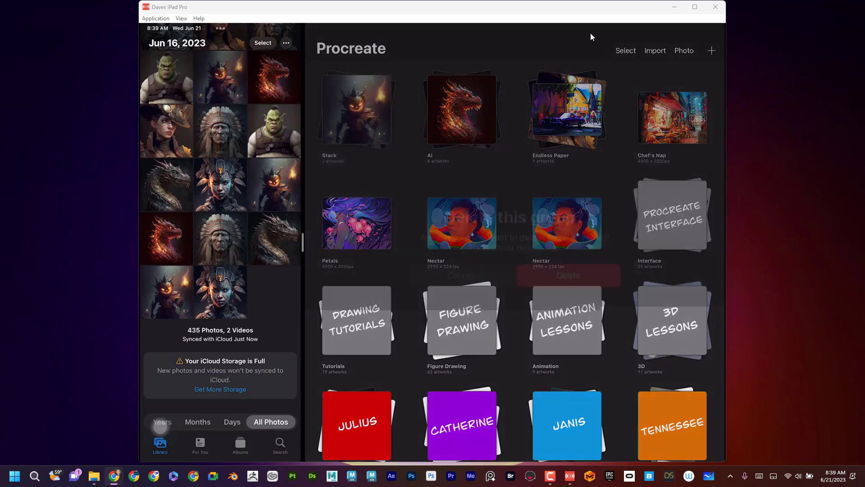
{"action": "left_click", "coordinate": [567, 275]}
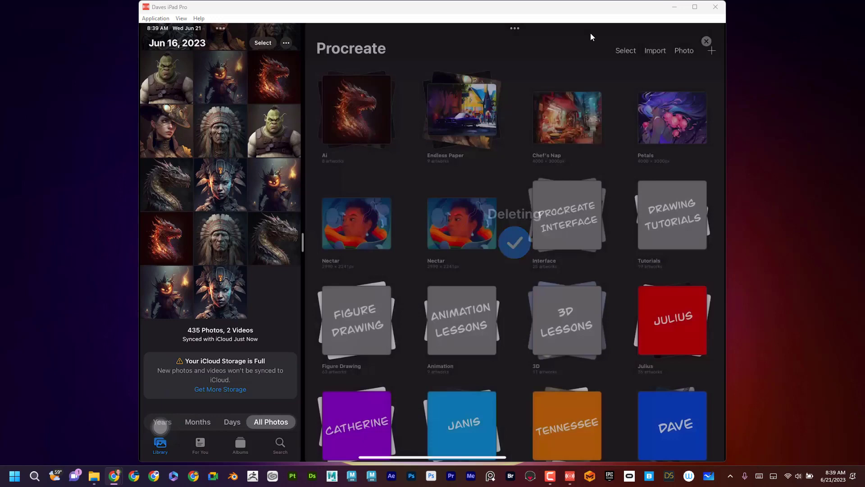
{"action": "left_click", "coordinate": [356, 109]}
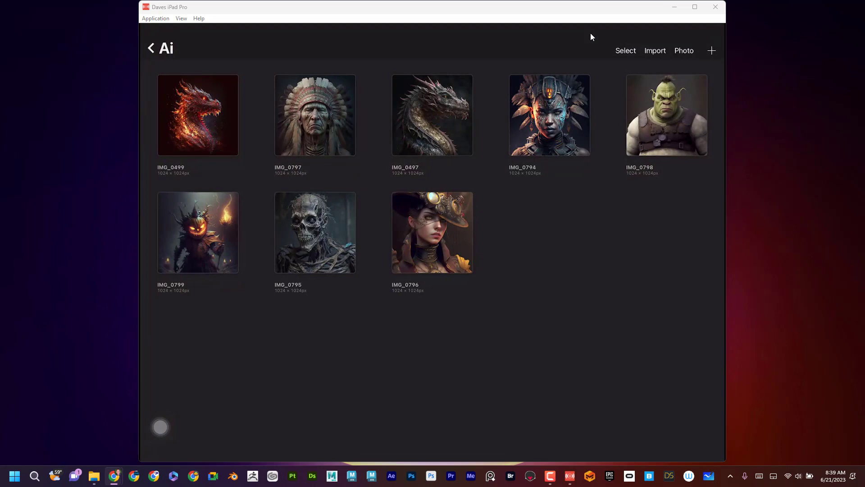
Step: Return to the gallery and open the steampunk woman image (IMG_0796) from the Ai stack
{"action": "left_click", "coordinate": [150, 48]}
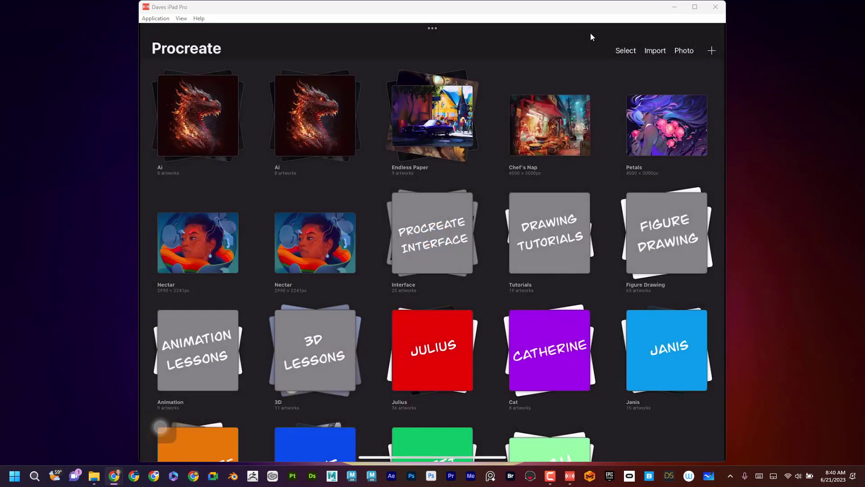
{"action": "left_click", "coordinate": [197, 115]}
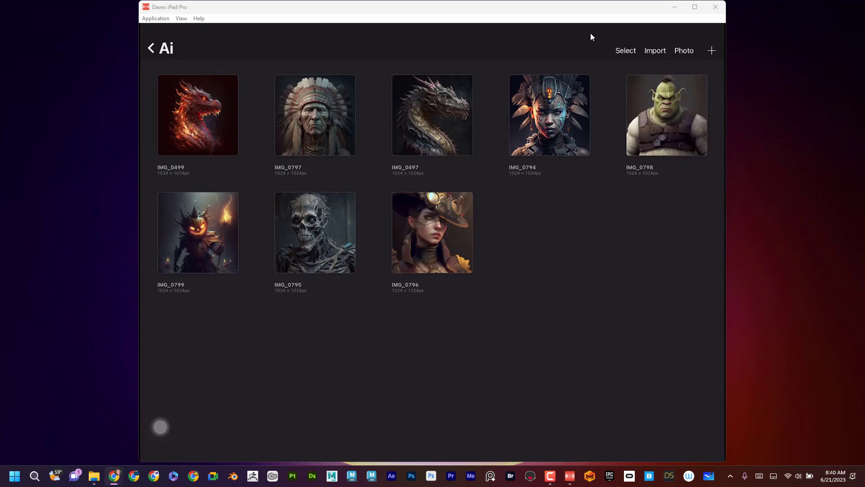
{"action": "double_click", "coordinate": [432, 232]}
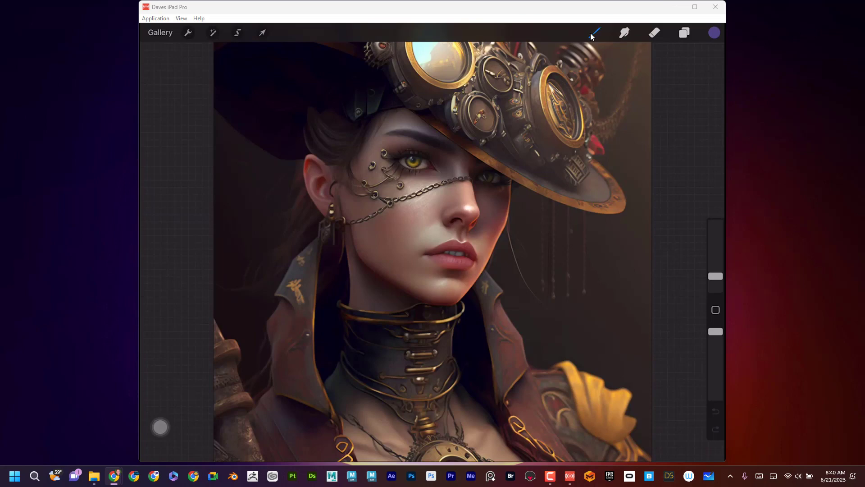
Step: Select the Eraser on the steampunk portrait and show its layers list with Layer 1
{"action": "left_click", "coordinate": [684, 33]}
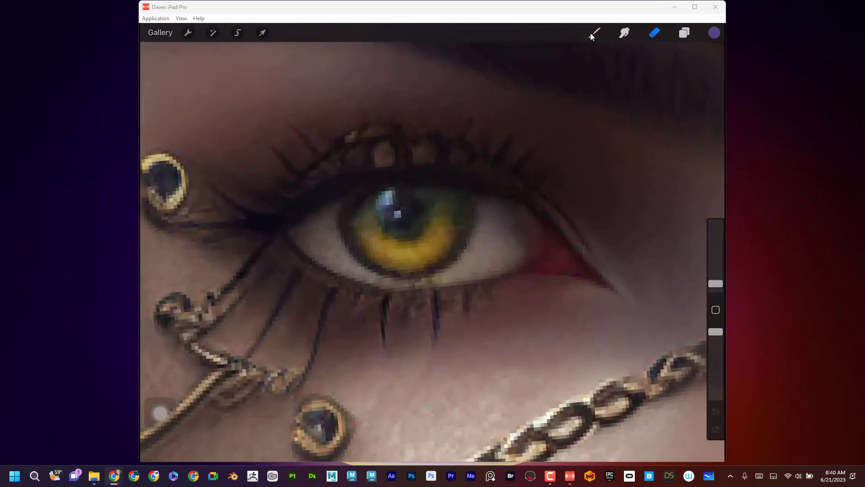
{"action": "left_click", "coordinate": [403, 221]}
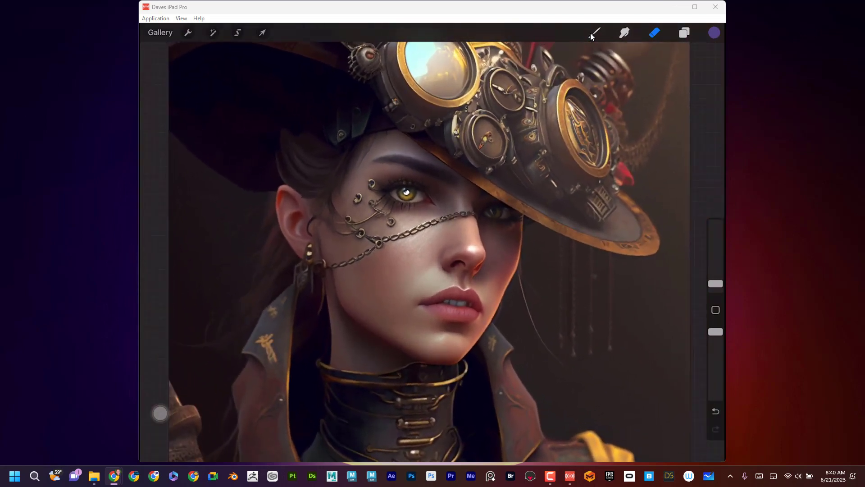
{"action": "left_click", "coordinate": [684, 33]}
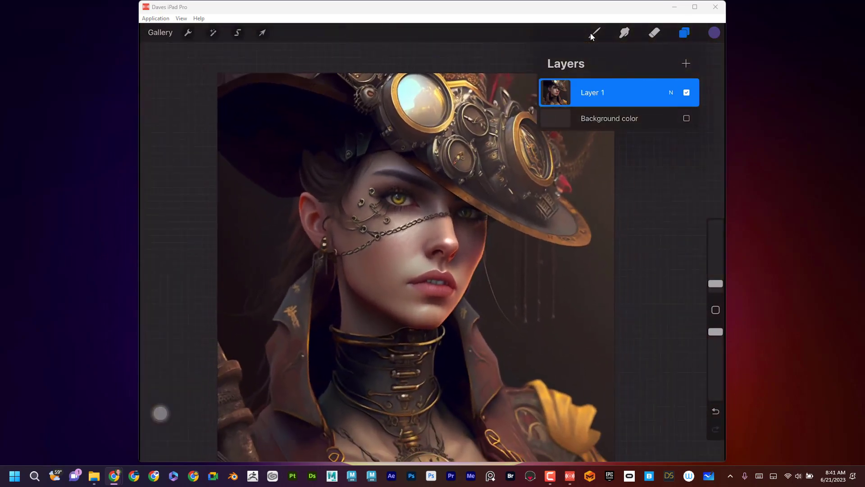
Step: Bring up the artwork's share options, checking the layers in between
{"action": "left_click", "coordinate": [189, 32]}
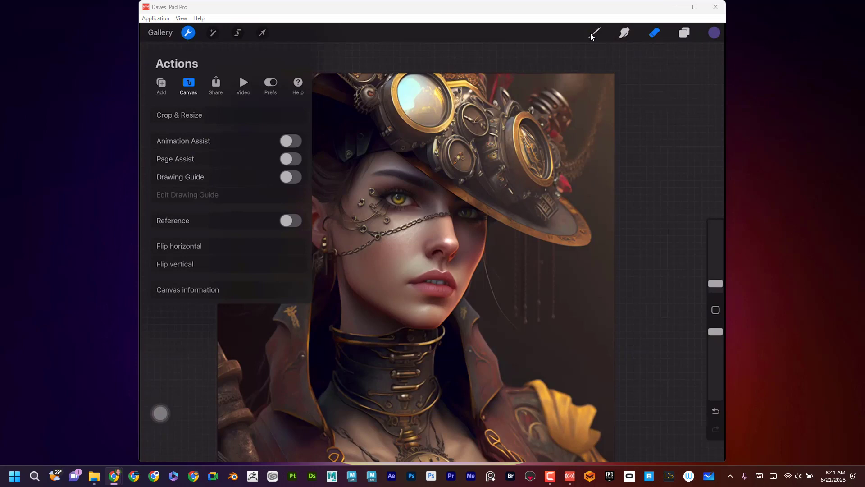
{"action": "left_click", "coordinate": [215, 85]}
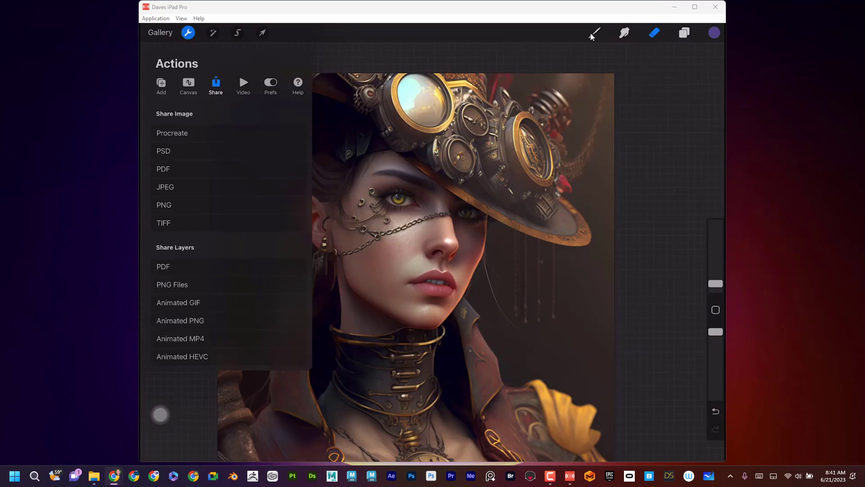
{"action": "left_click", "coordinate": [684, 32]}
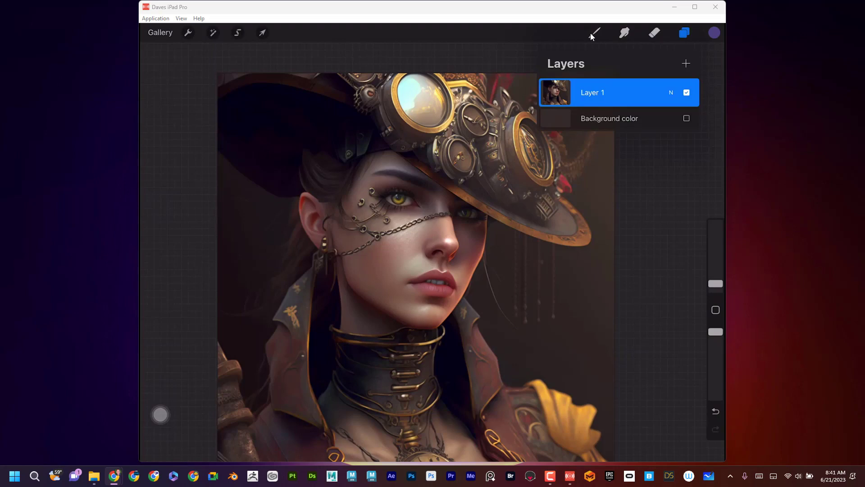
{"action": "left_click", "coordinate": [187, 32]}
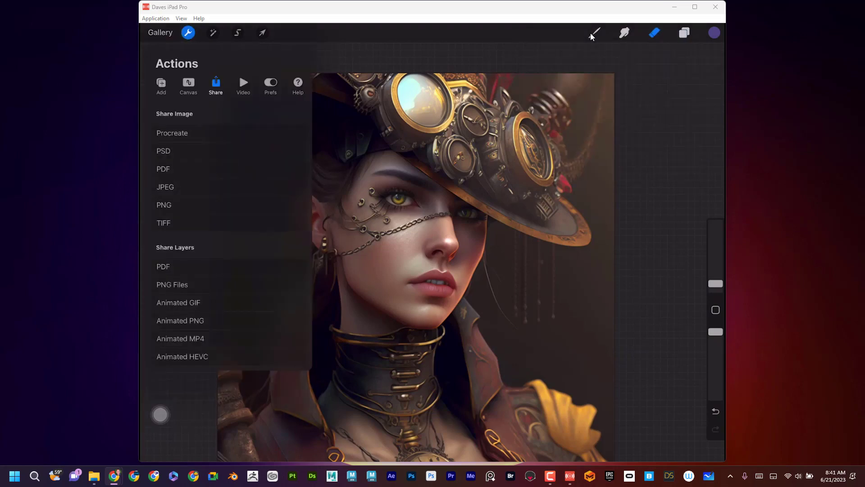
Step: Export the steampunk portrait as a PNG and save it to the photo library
{"action": "left_click", "coordinate": [164, 205]}
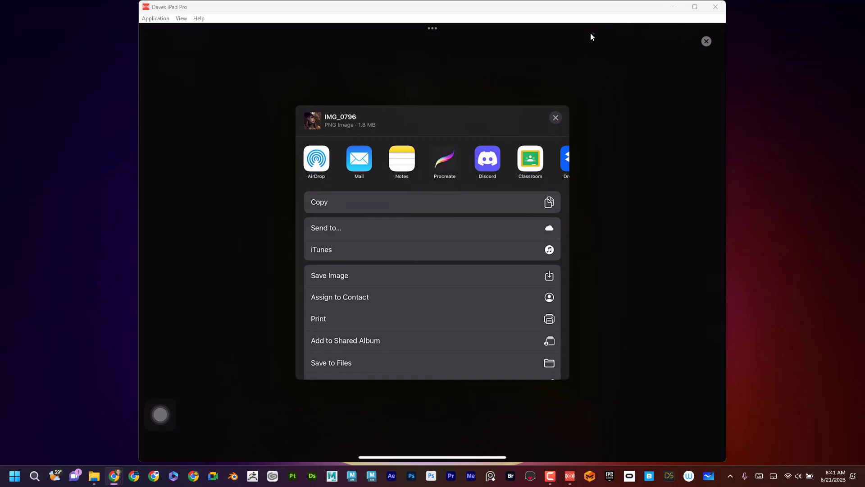
{"action": "left_click", "coordinate": [556, 117]}
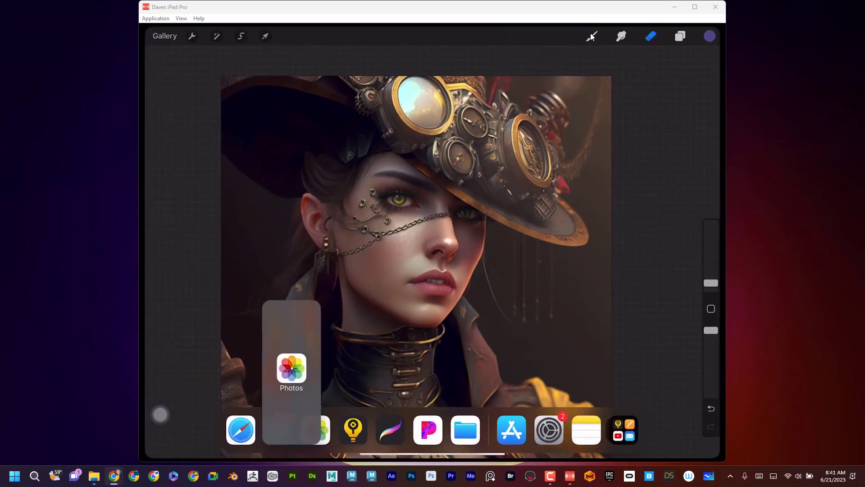
{"action": "left_click", "coordinate": [291, 369]}
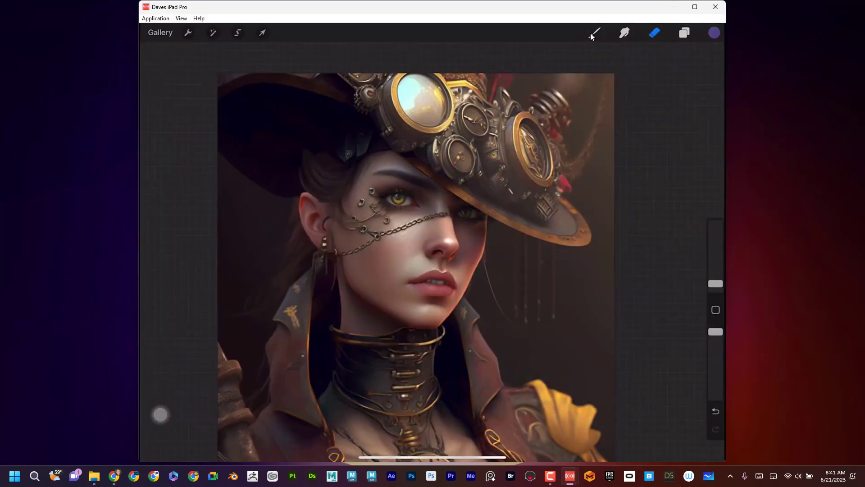
Step: Open the headdress chief portrait (IMG_0797) and erase a small hole in his eye
{"action": "left_click", "coordinate": [160, 33]}
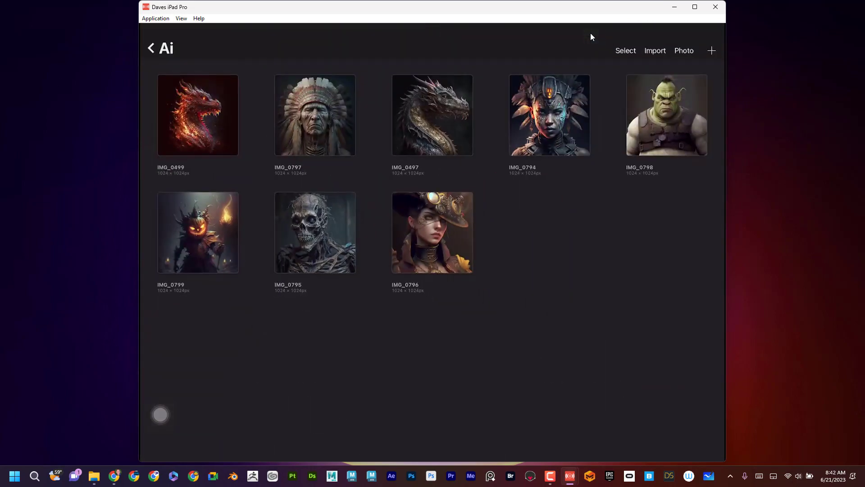
{"action": "double_click", "coordinate": [315, 114]}
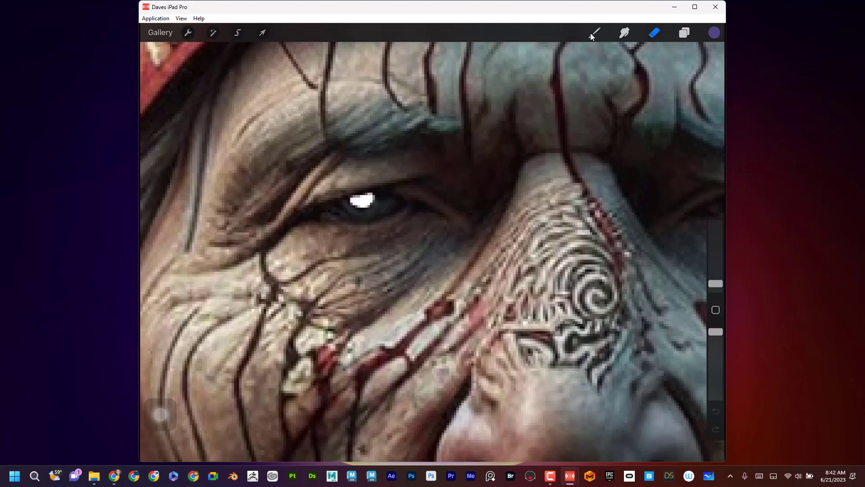
{"action": "left_click", "coordinate": [683, 33]}
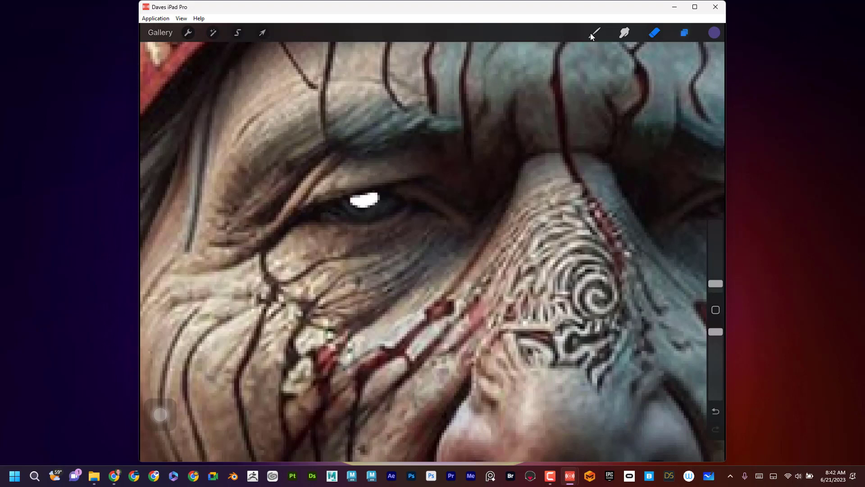
{"action": "left_click", "coordinate": [188, 32]}
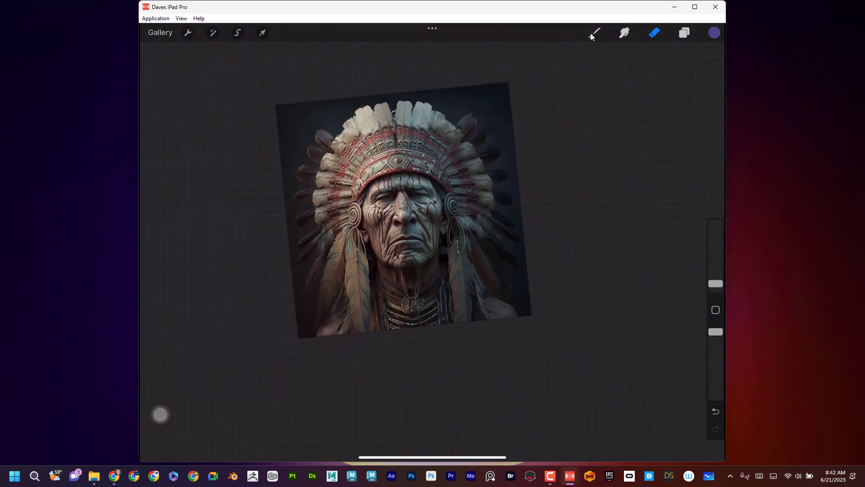
Step: Return to the gallery and open the skeleton zombie portrait for erasing
{"action": "left_click", "coordinate": [160, 32]}
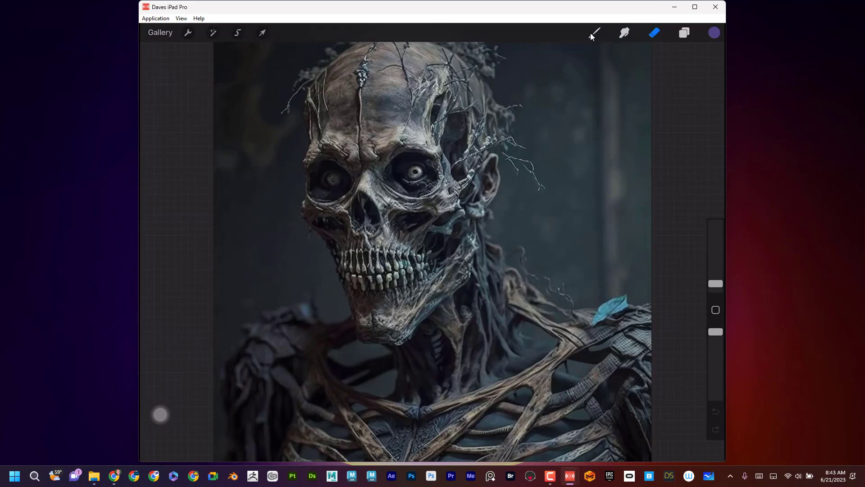
{"action": "left_click", "coordinate": [161, 32]}
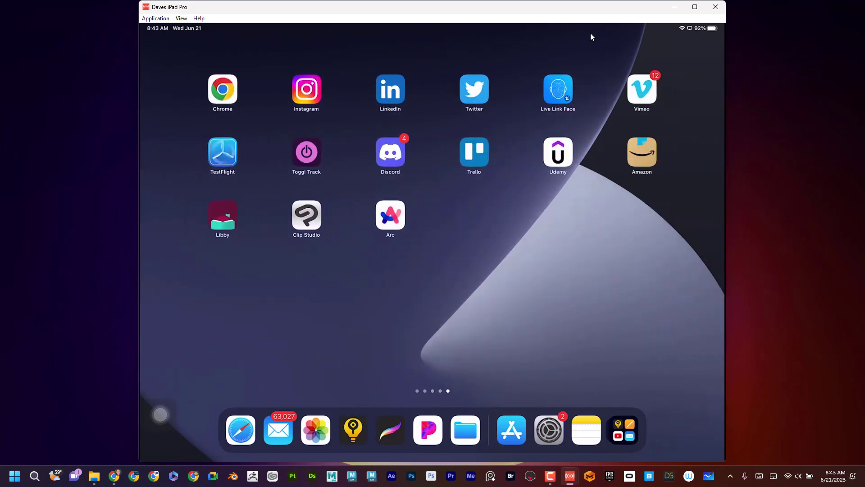
Step: Swipe through the home screen and search 'e' so Endless Paper appears in suggestions
{"action": "scroll", "scroll_direction": "left", "scroll_amount": 3}
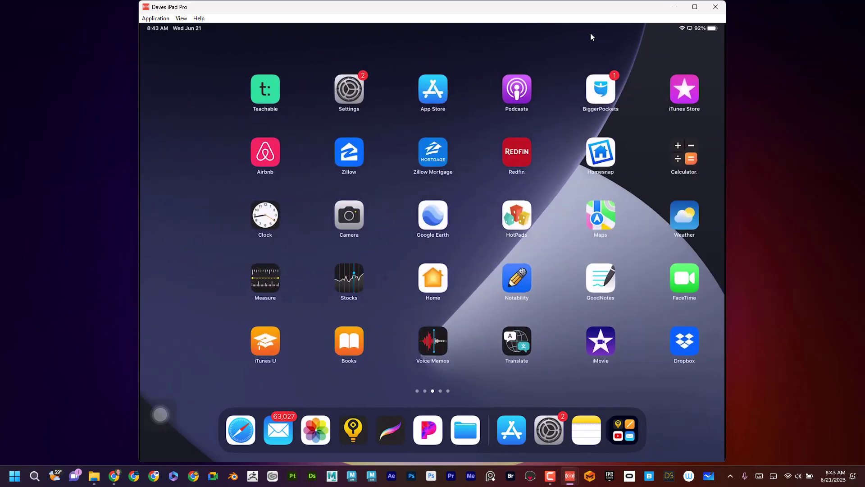
{"action": "scroll", "scroll_direction": "left", "scroll_amount": 3}
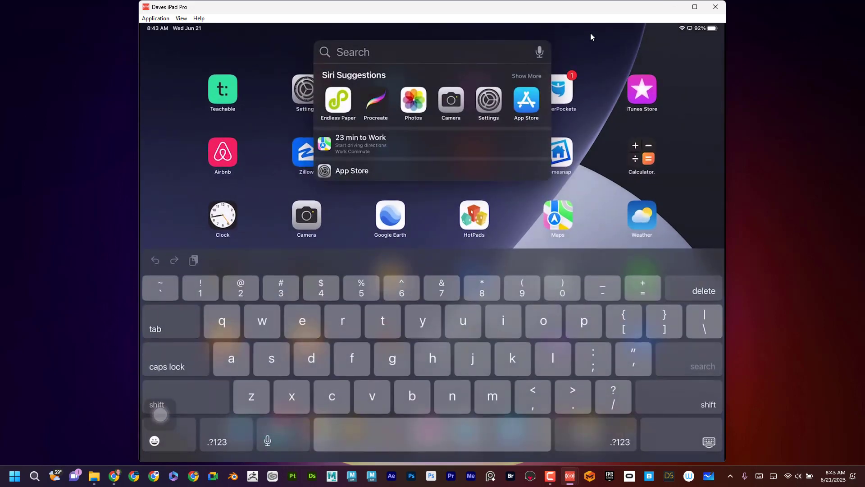
{"action": "type", "text": "e"}
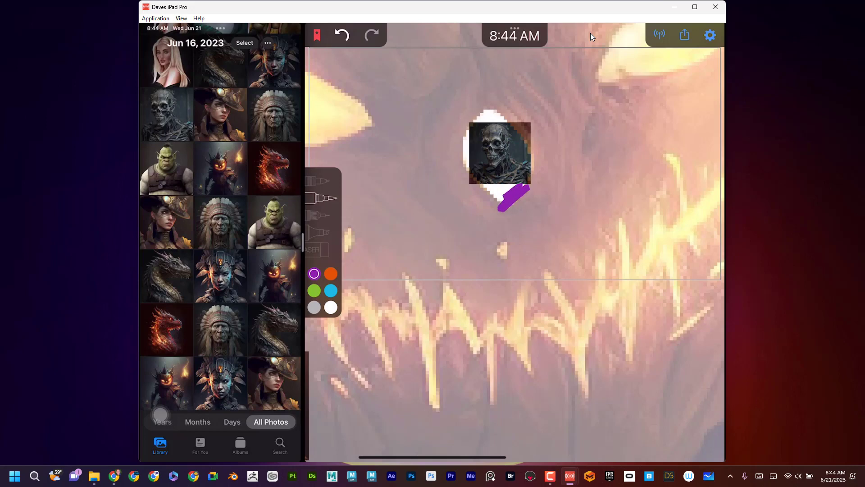
Step: Set the pen colour to black in the colour picker
{"action": "left_click", "coordinate": [314, 273]}
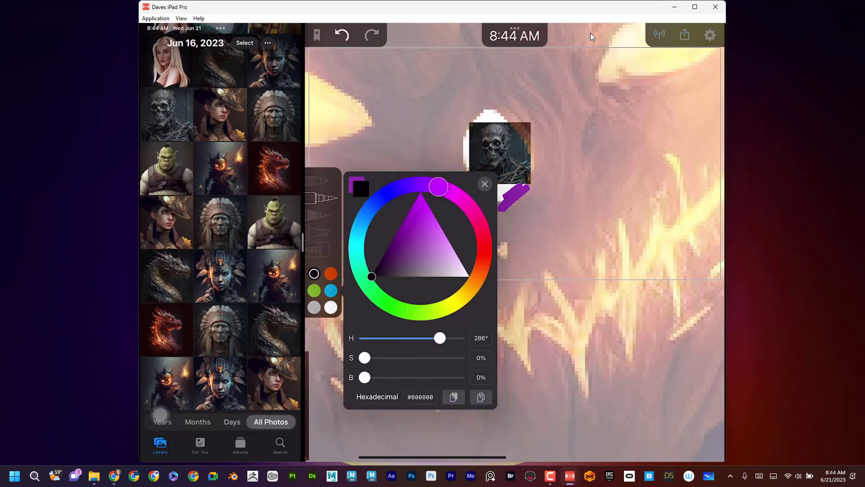
{"action": "left_click", "coordinate": [484, 183]}
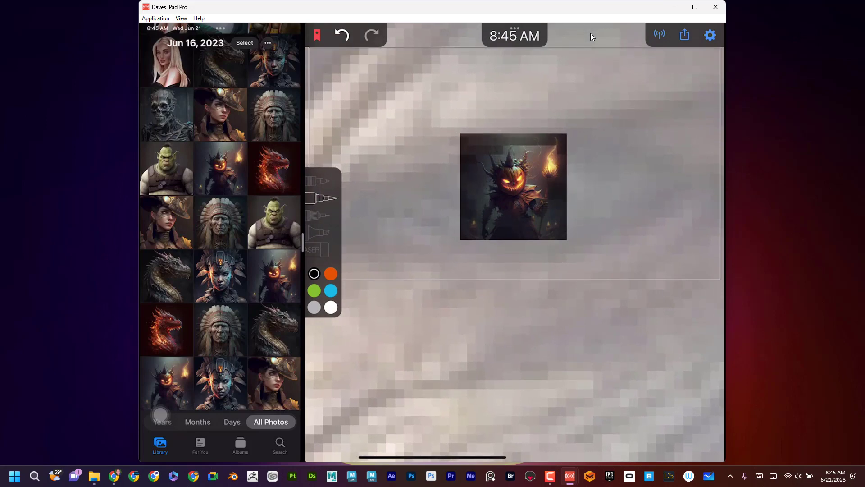
Step: Bring up options for the dragon image and the chief portrait to nest one in the other
{"action": "right_click", "coordinate": [513, 186]}
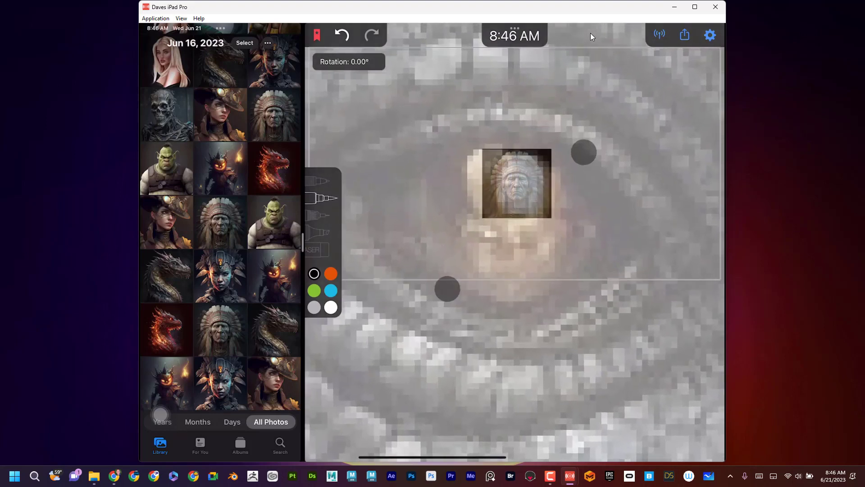
{"action": "right_click", "coordinate": [515, 182]}
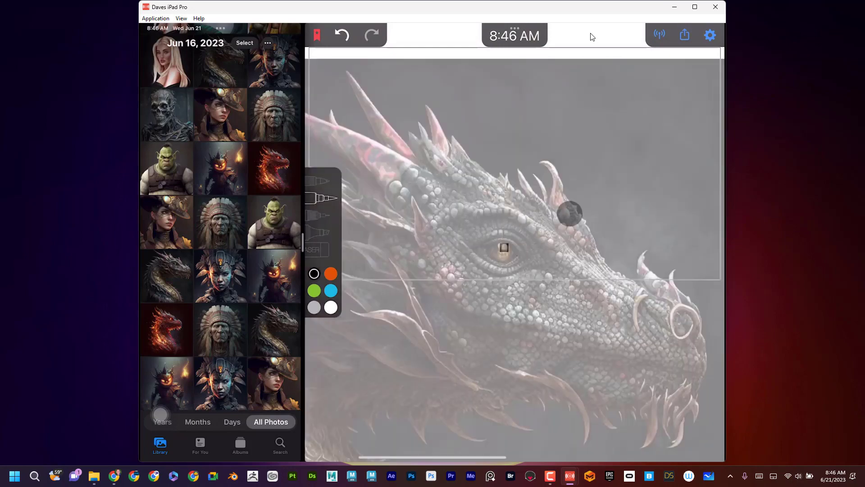
Step: Send the dragon To Front so the chief portrait shows through its eye hole
{"action": "left_click", "coordinate": [569, 213]}
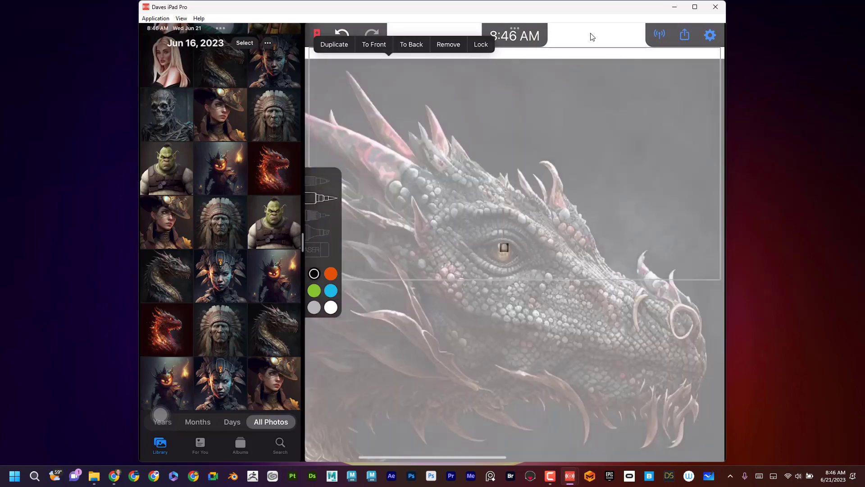
{"action": "left_click", "coordinate": [447, 44]}
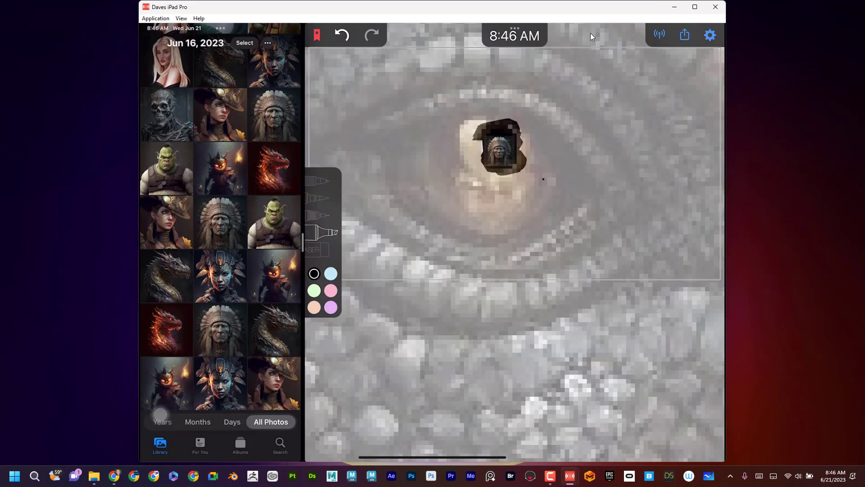
{"action": "right_click", "coordinate": [496, 148]}
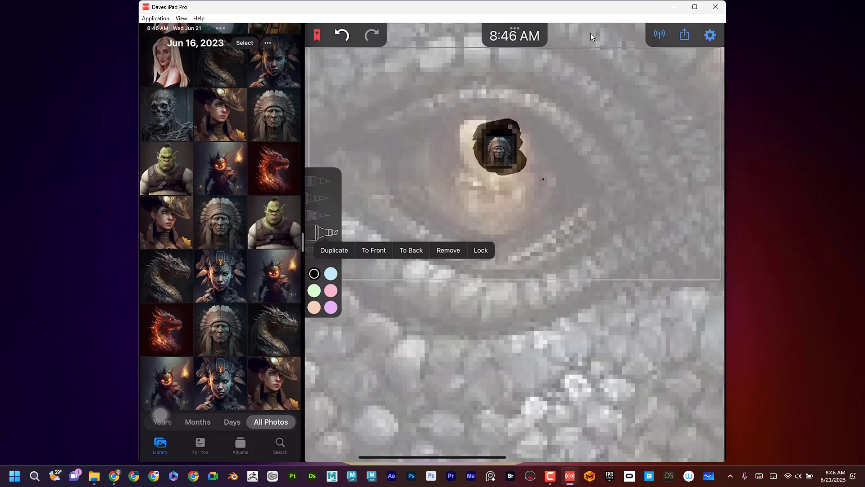